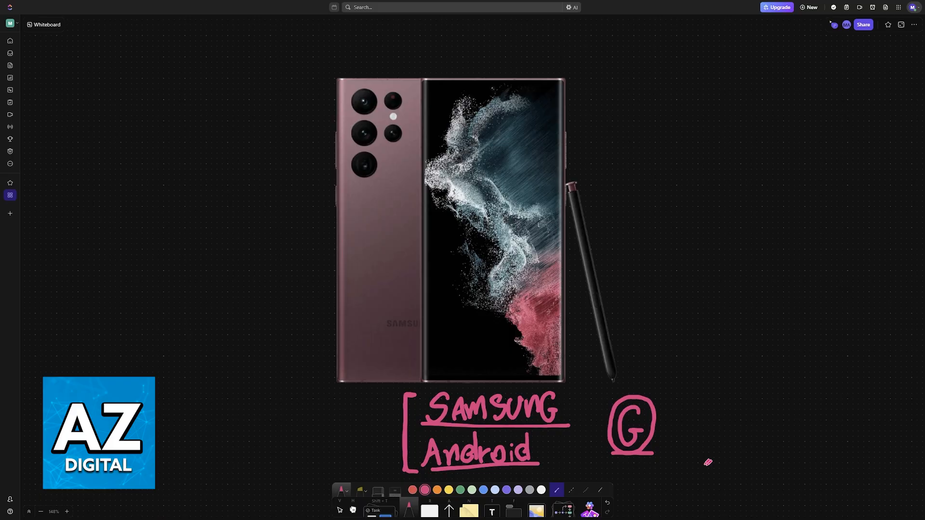
- Scroll down the canvas to the Samsung phone image to write SAMSUNG, Android and a circled G
scroll(down, 3)
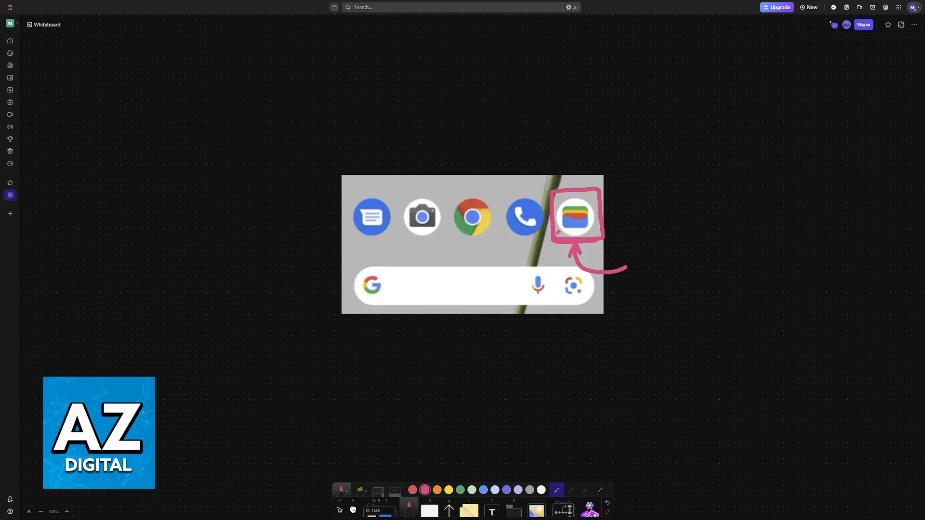
- Mark the Wallet icon on the home-screen image with the pink pen
click(576, 215)
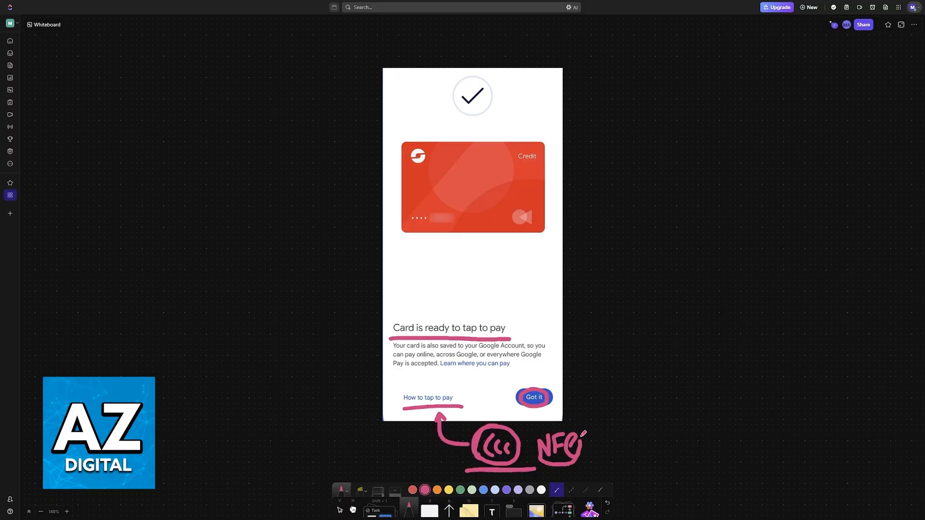
- Finish the pink annotations on the card-ready screenshot: underlines, circled Got it, NFC sign
click(533, 397)
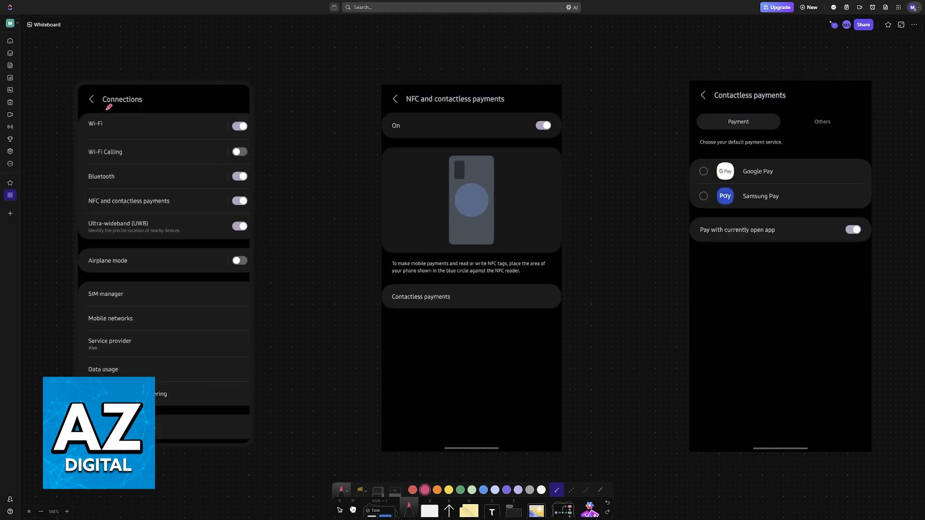
- Draw a pink pen stroke on the Samsung Connections and NFC settings screenshots
drag(97, 110, 146, 110)
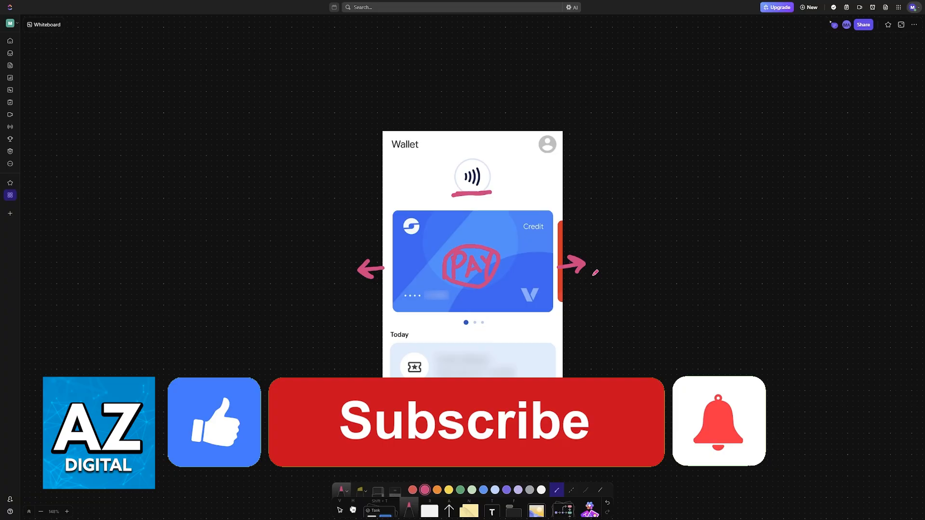
click(463, 422)
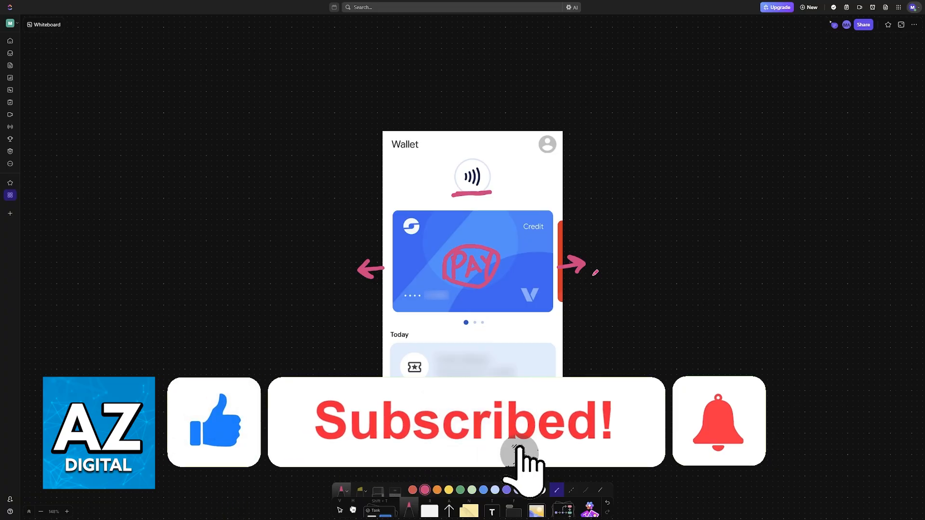